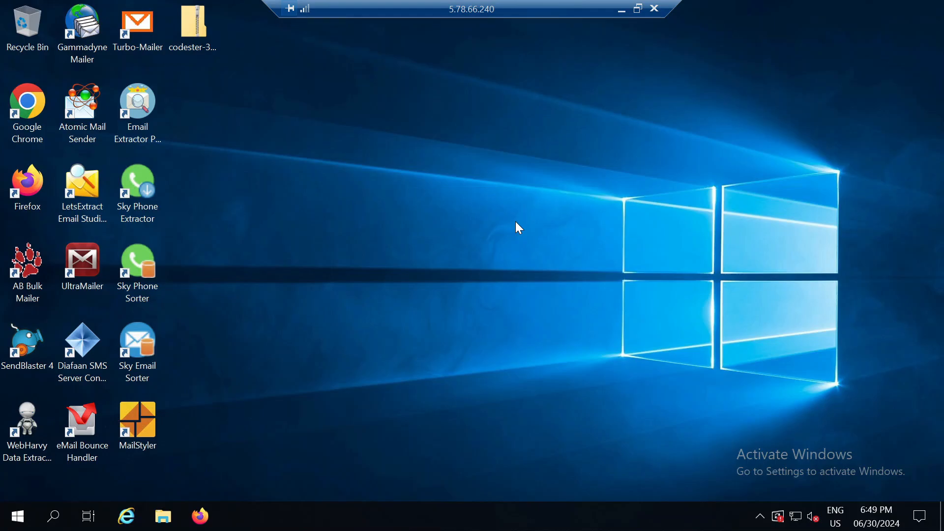
mouse_move(267, 83)
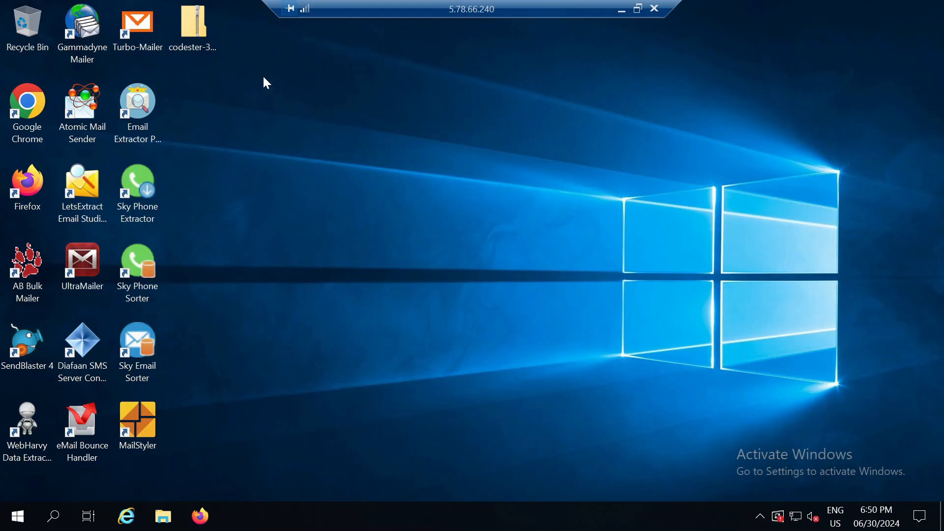
- Extract the codester LinkedIn scrapper zip into a same-named folder on the Desktop
left_click(193, 27)
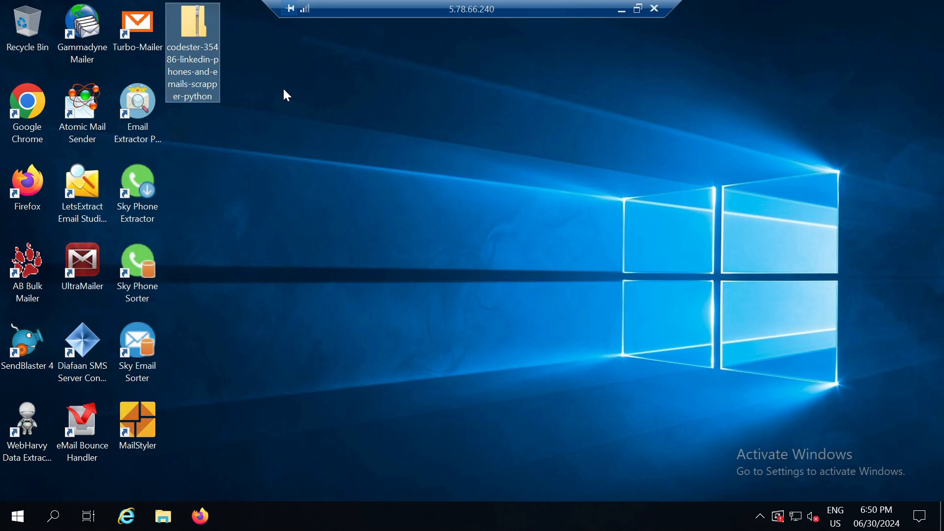
mouse_move(198, 27)
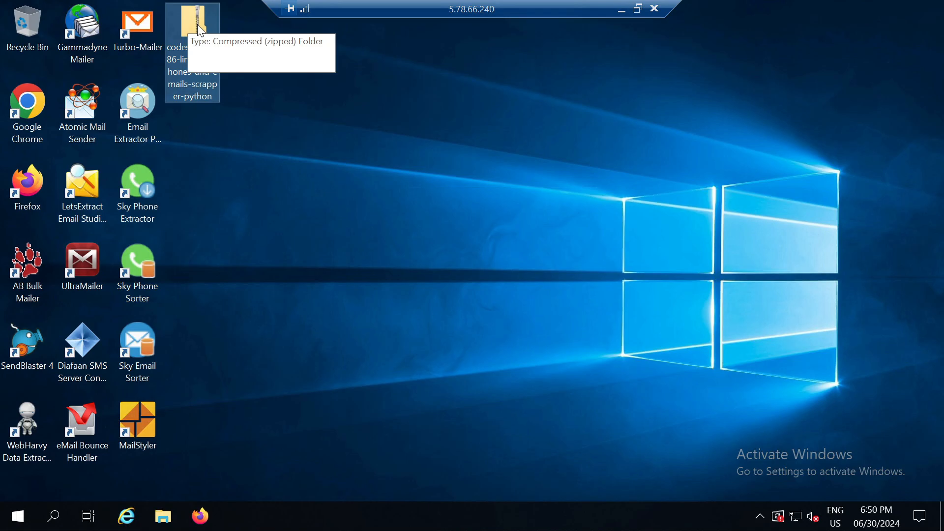
right_click(192, 25)
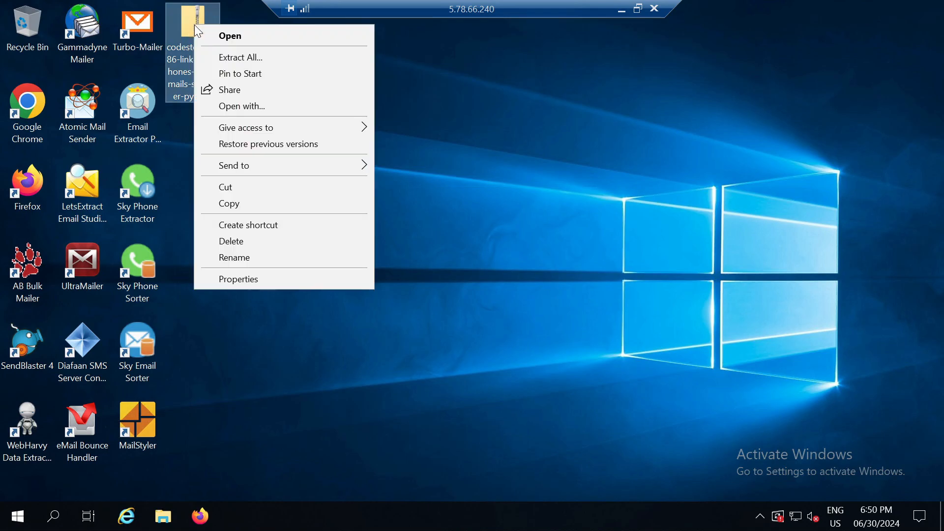
mouse_move(247, 57)
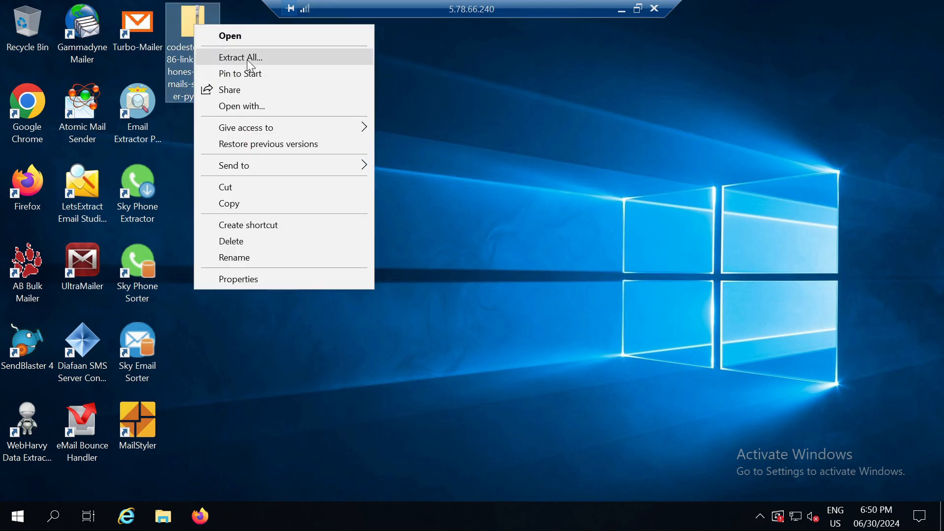
left_click(241, 57)
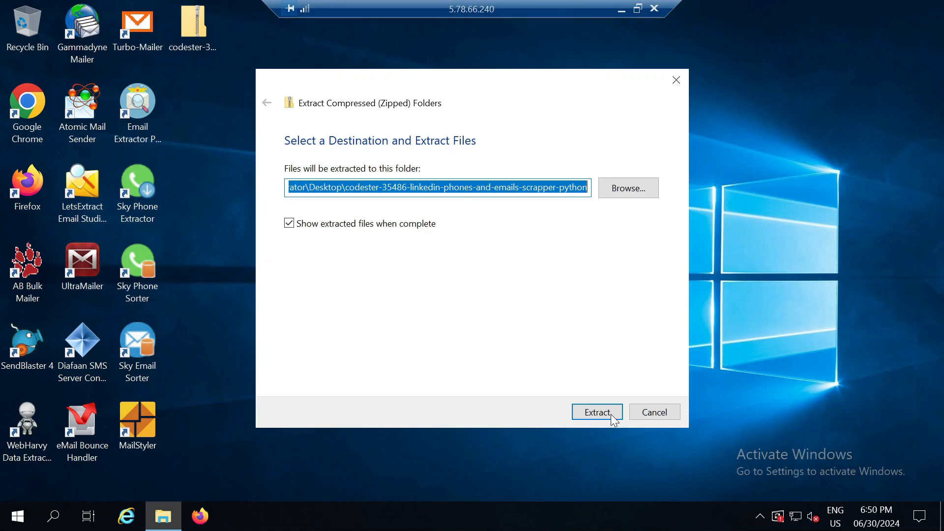
left_click(595, 412)
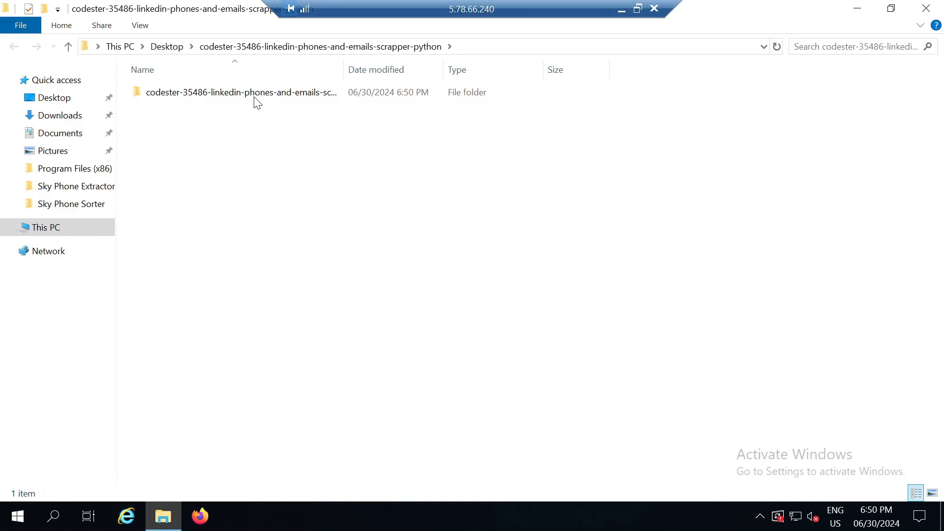
- Open the inner codester folder and select the Linkedin eMails & phone Extractor Pro application
double_click(241, 92)
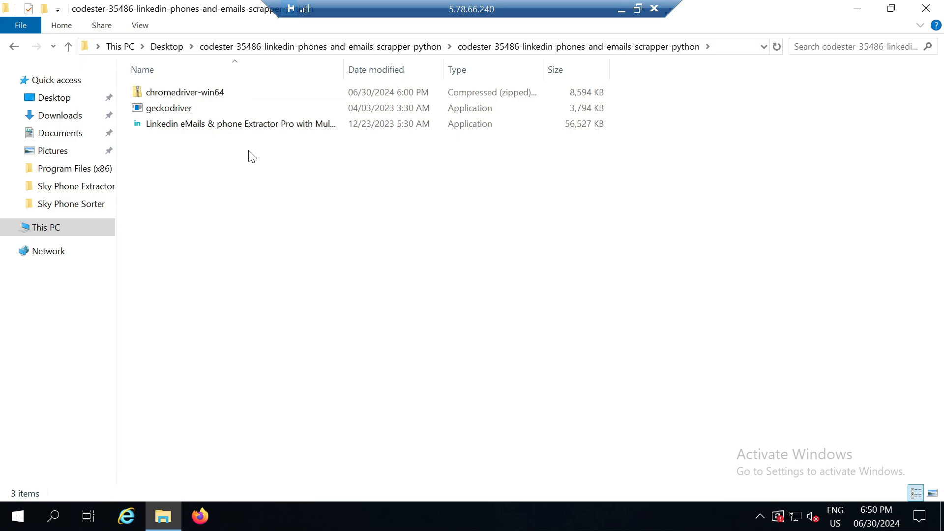
mouse_move(223, 140)
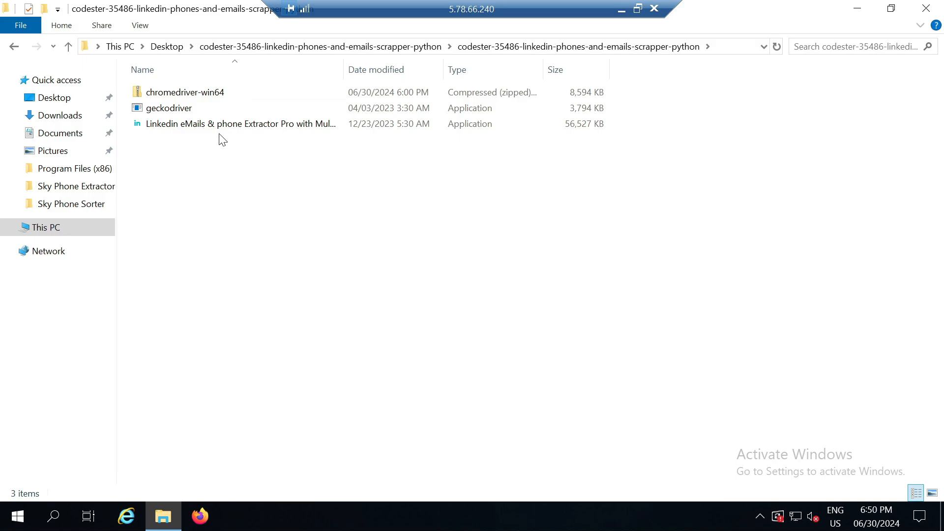
left_click(223, 123)
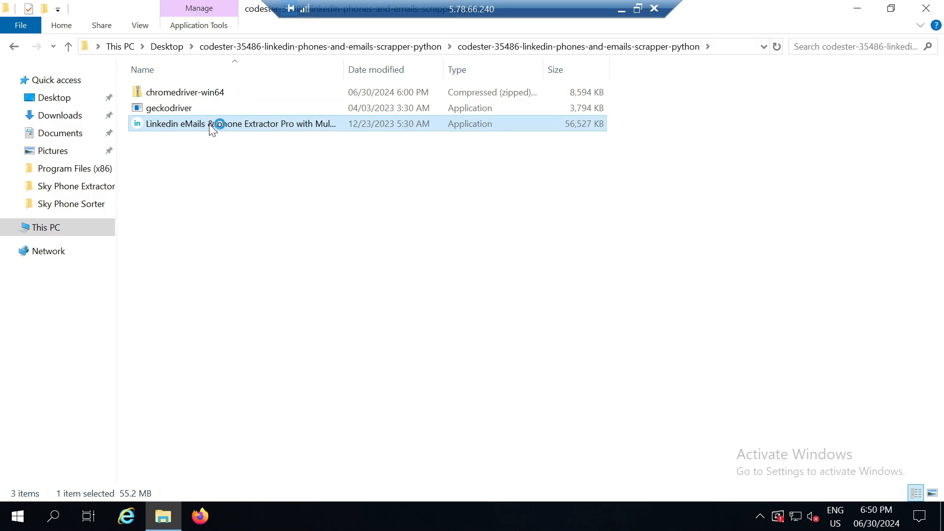
- Run the Linkedin eMails & phone Extractor Pro application until General Settings appears
double_click(239, 124)
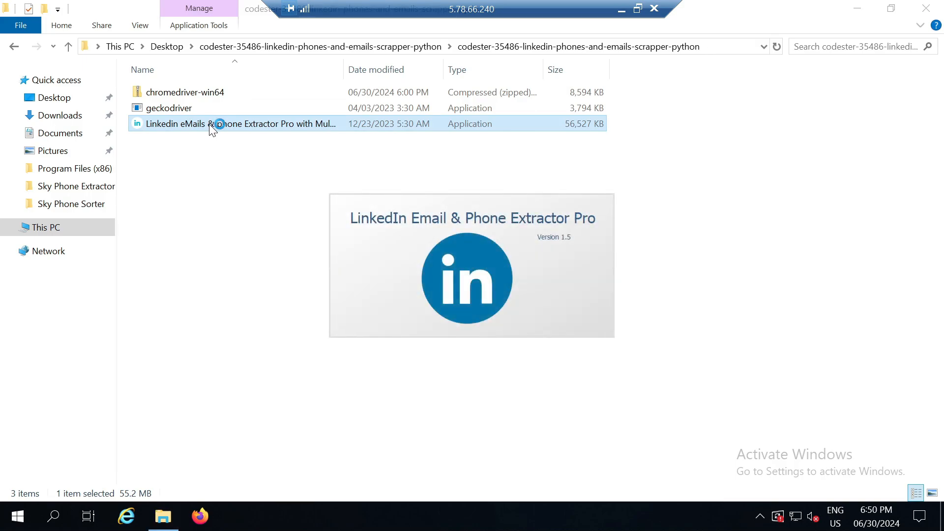
double_click(237, 124)
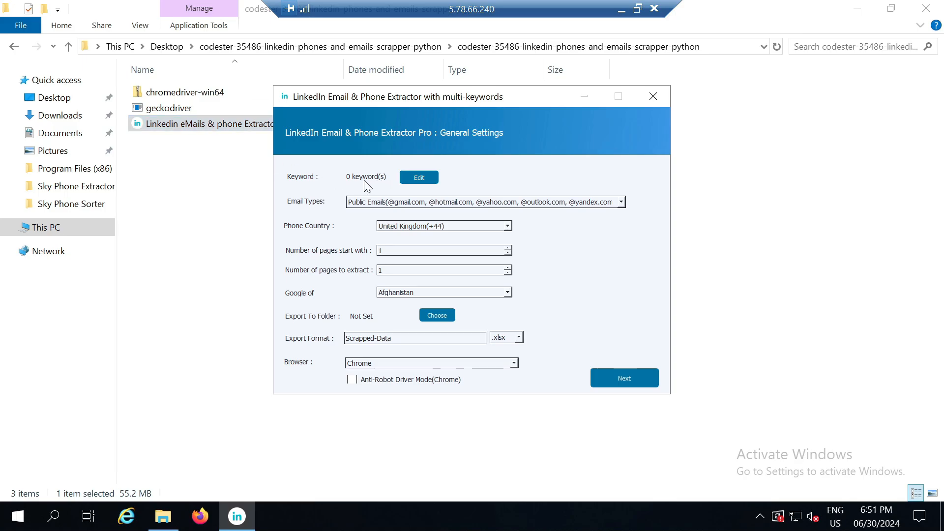
mouse_move(372, 186)
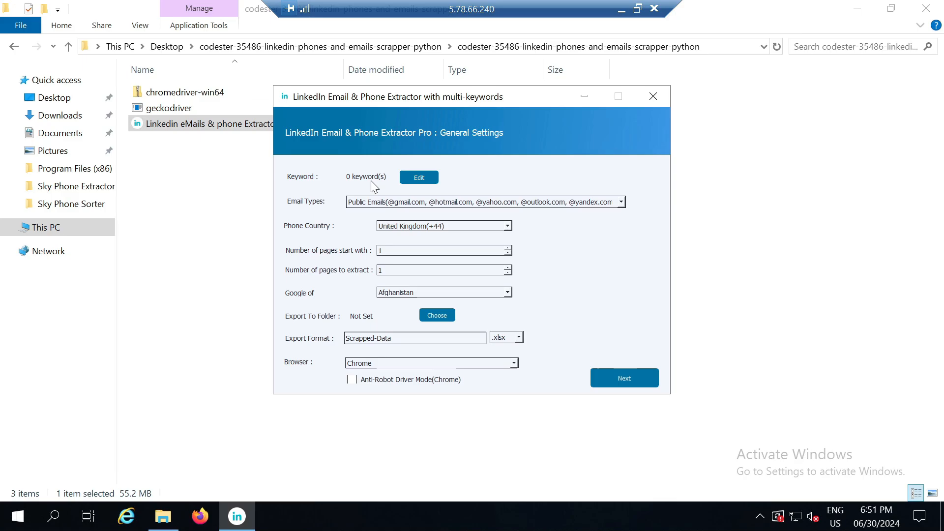
mouse_move(426, 179)
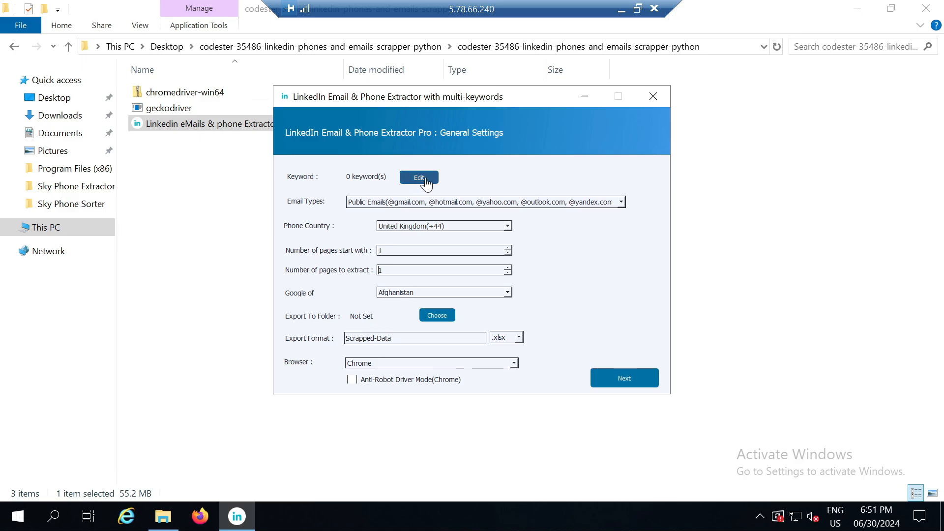
- Add the keywords founder and ceo in the keyword manager, then close it
left_click(418, 177)
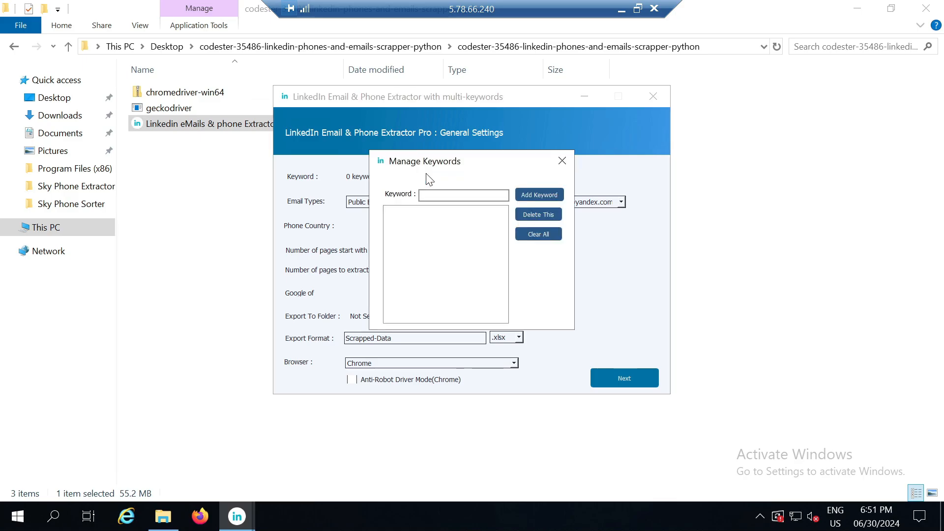
type("founder")
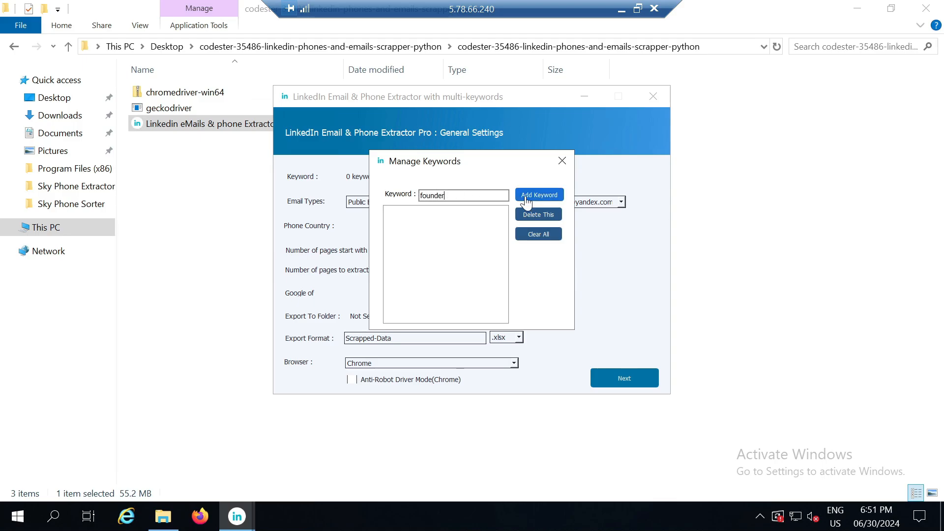
left_click(537, 194)
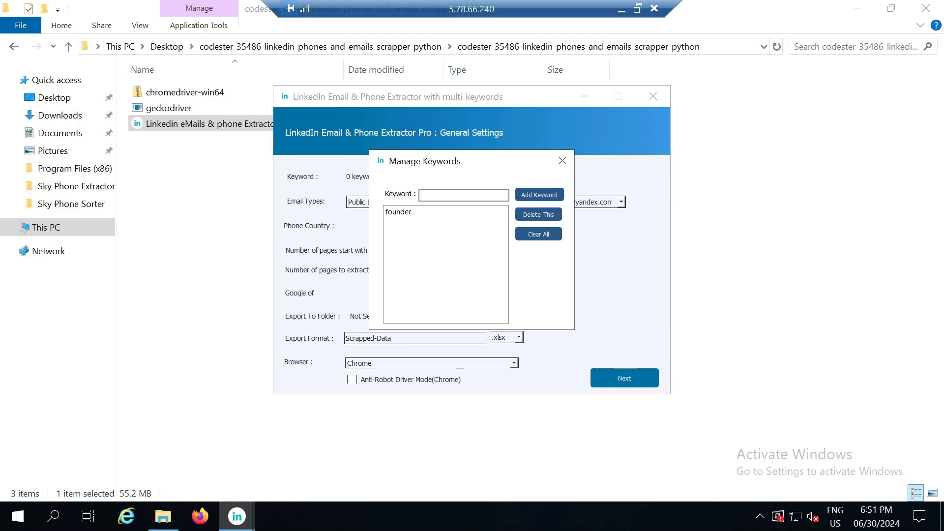
type("ceo")
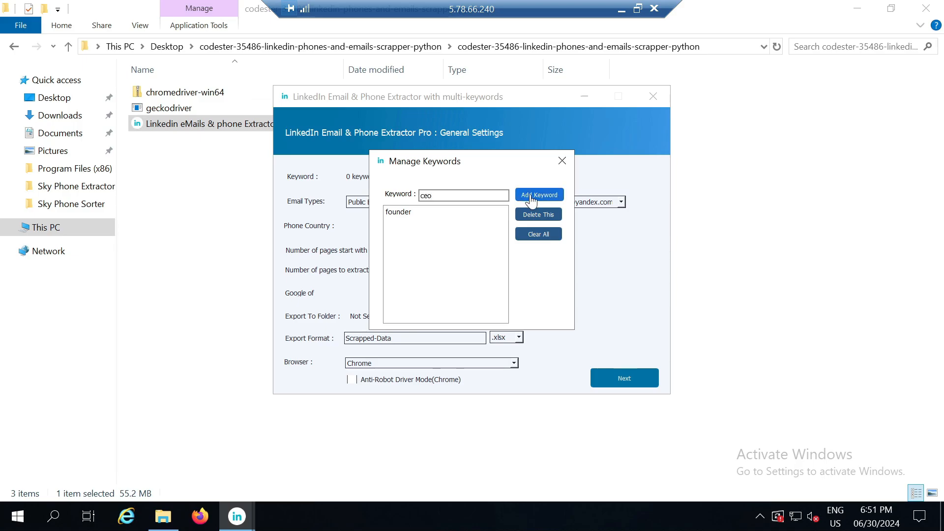
left_click(538, 195)
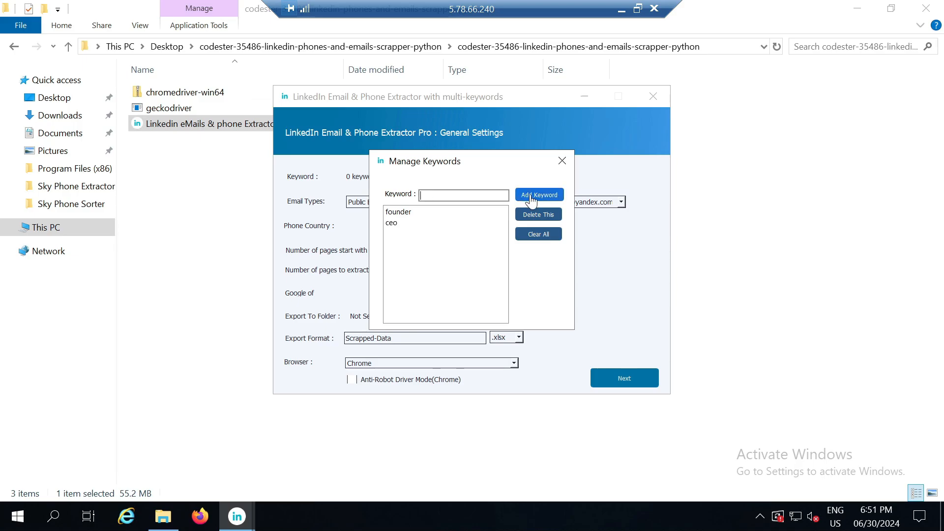
mouse_move(437, 210)
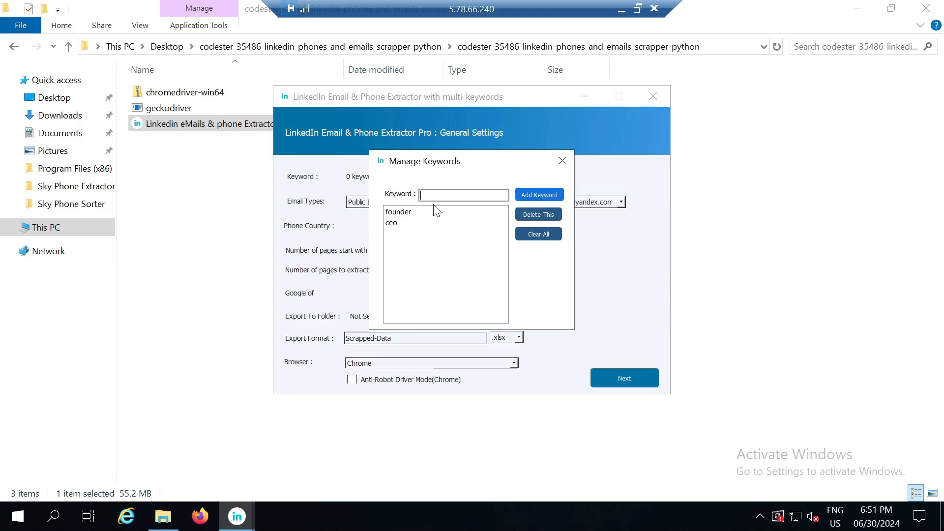
mouse_move(433, 248)
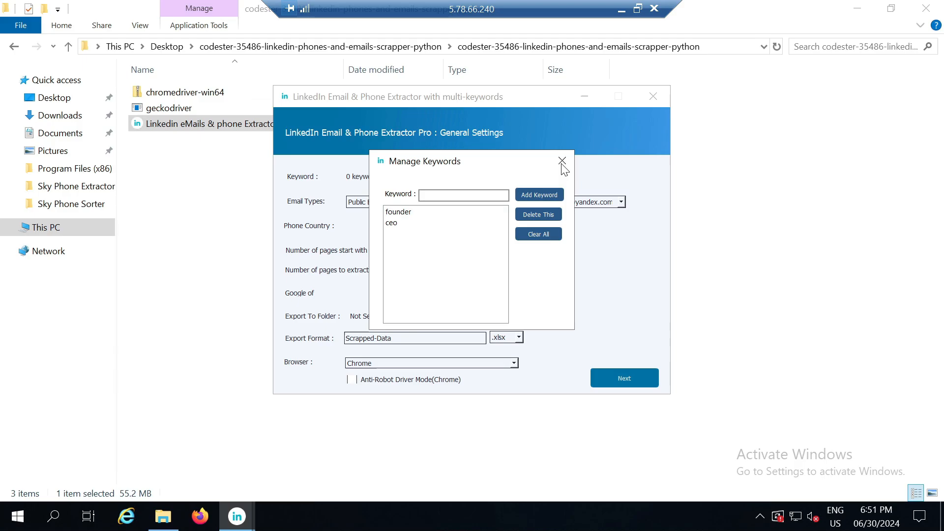
mouse_move(561, 163)
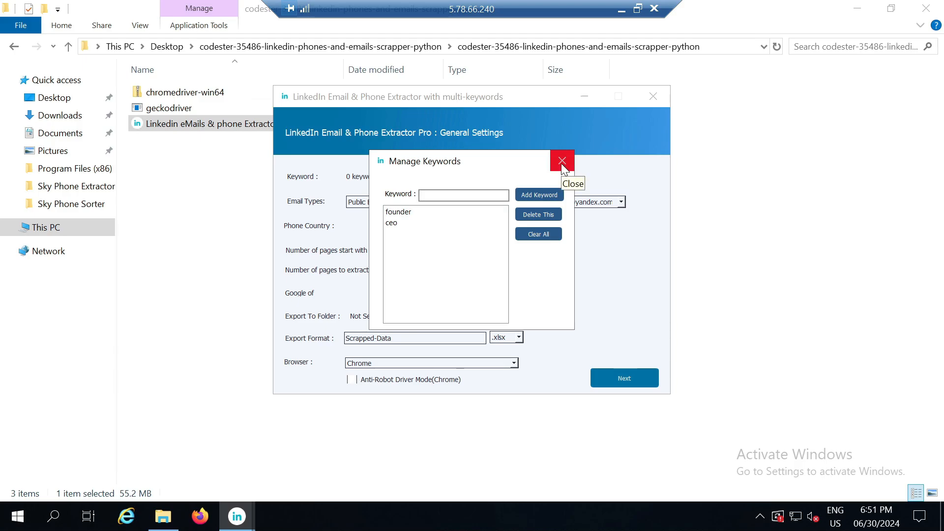
left_click(561, 160)
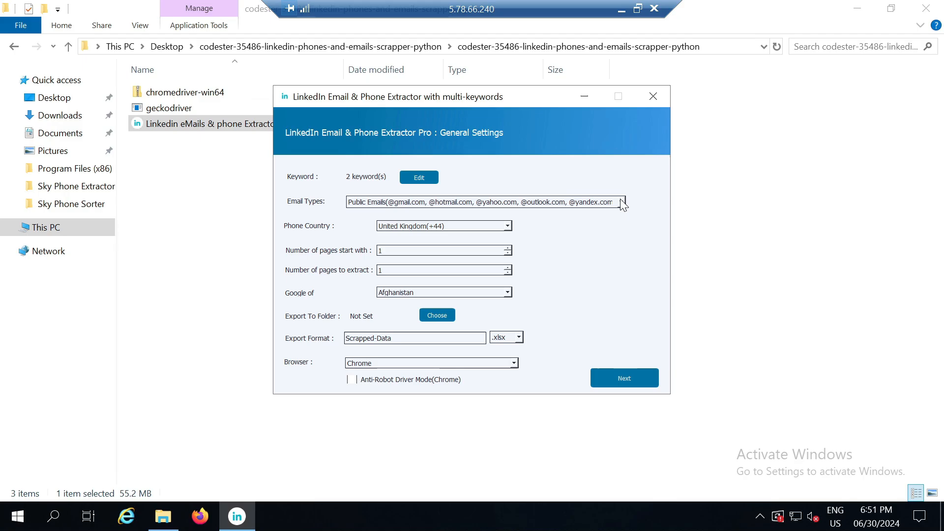
left_click(622, 202)
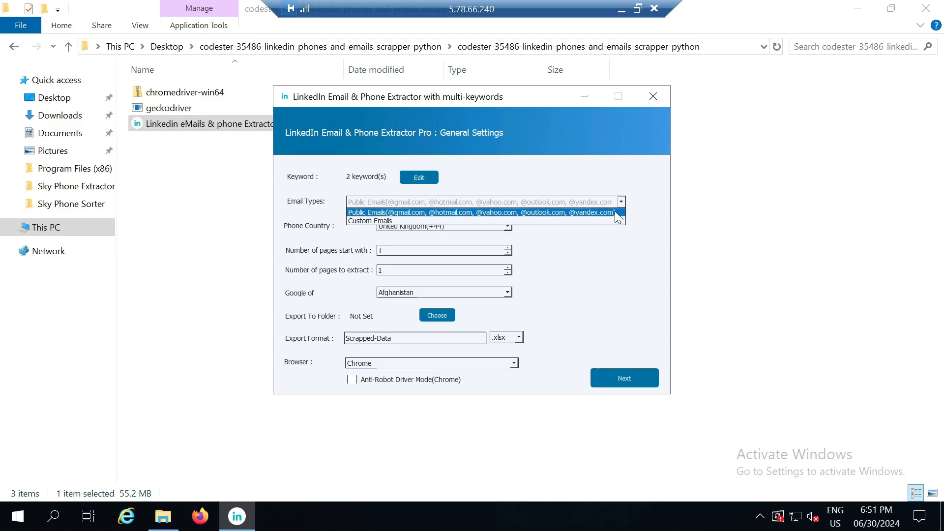
mouse_move(619, 218)
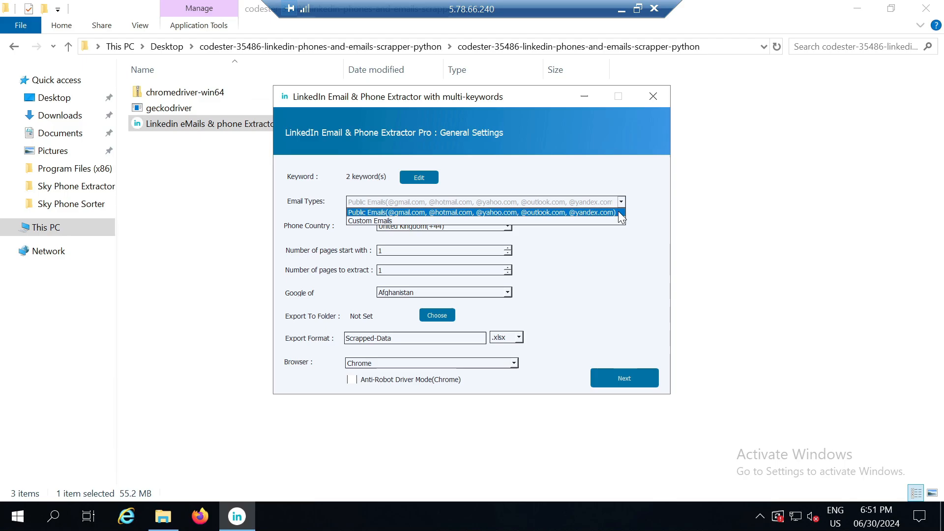
left_click(482, 212)
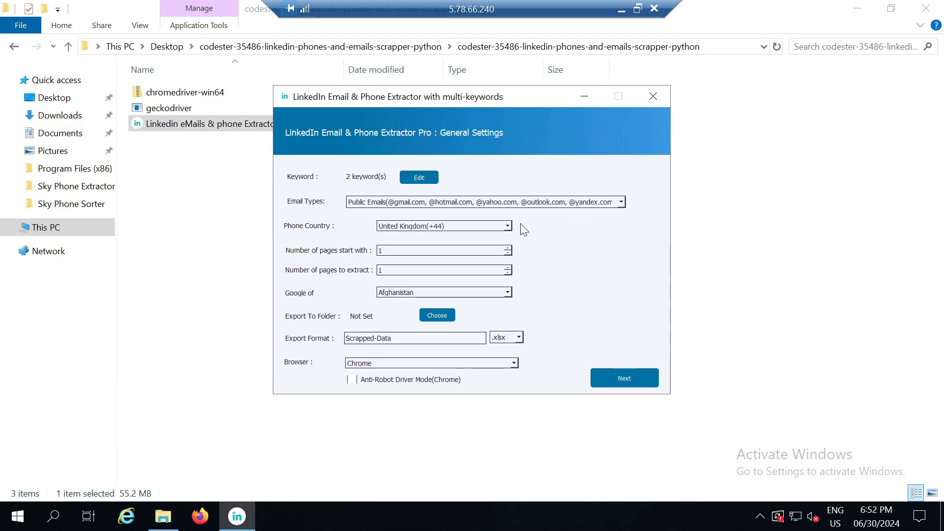
mouse_move(512, 229)
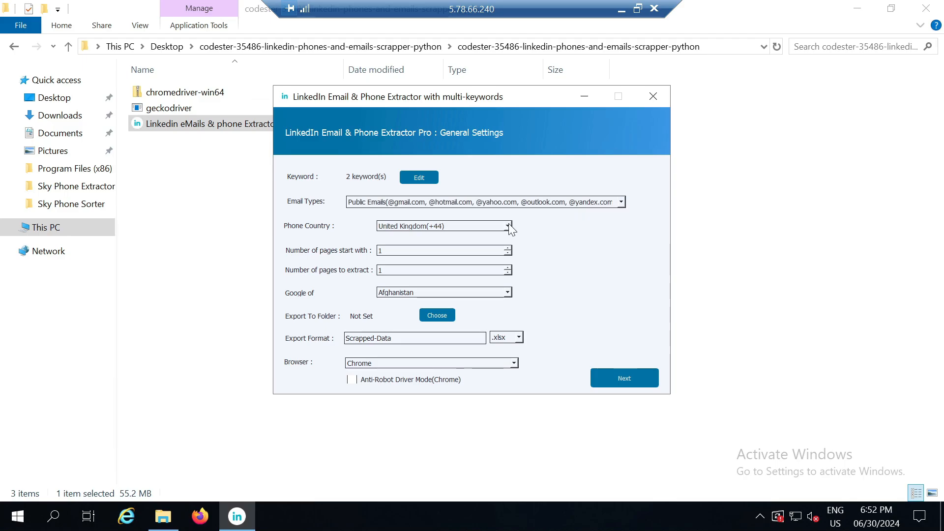
- Choose United States(+1) from the Phone Country dropdown
left_click(507, 226)
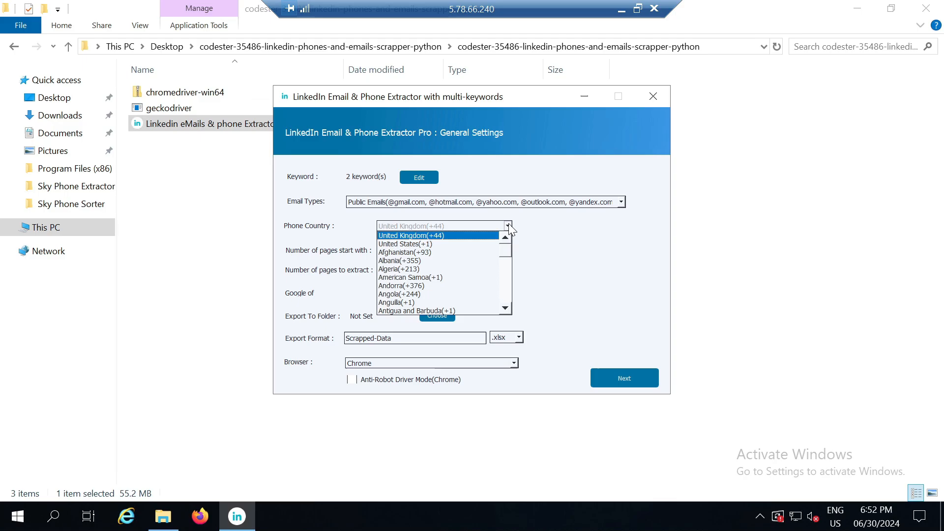
left_click(406, 244)
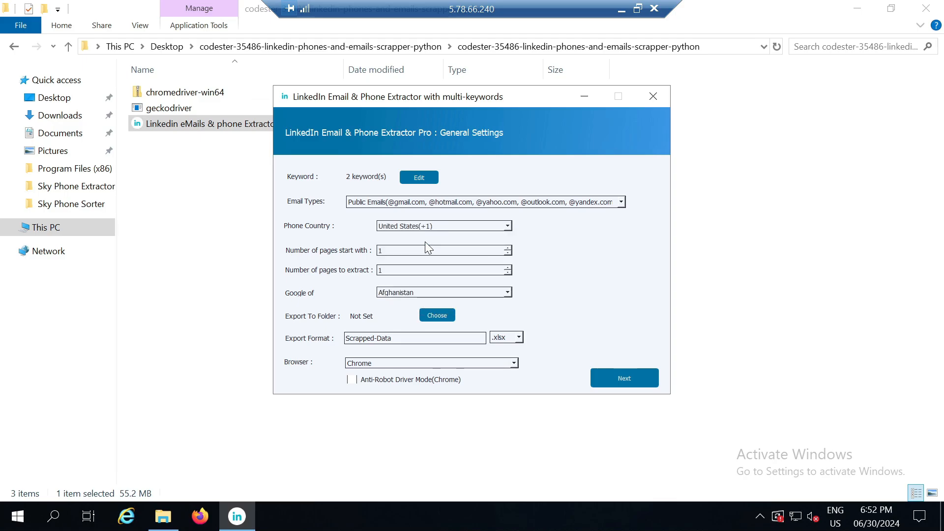
mouse_move(493, 244)
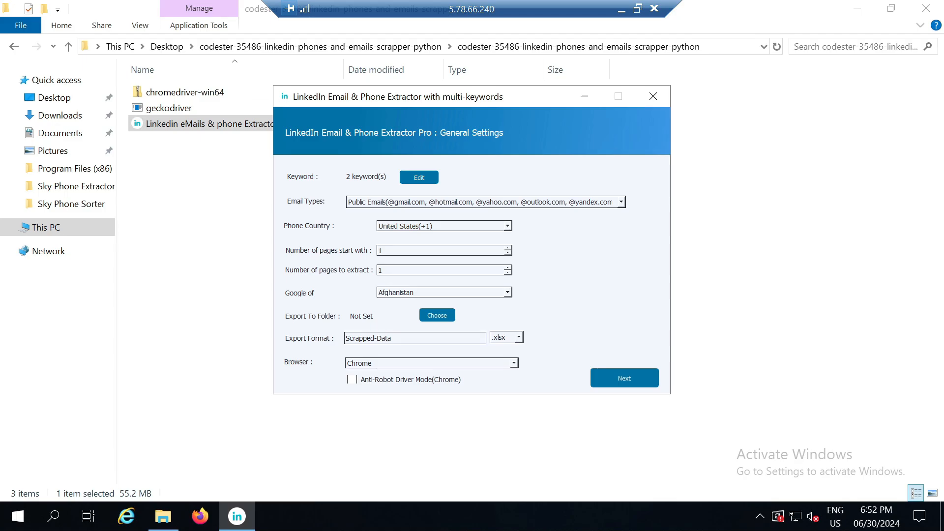
- Enter 5 in the Number of pages to extract field
type("10")
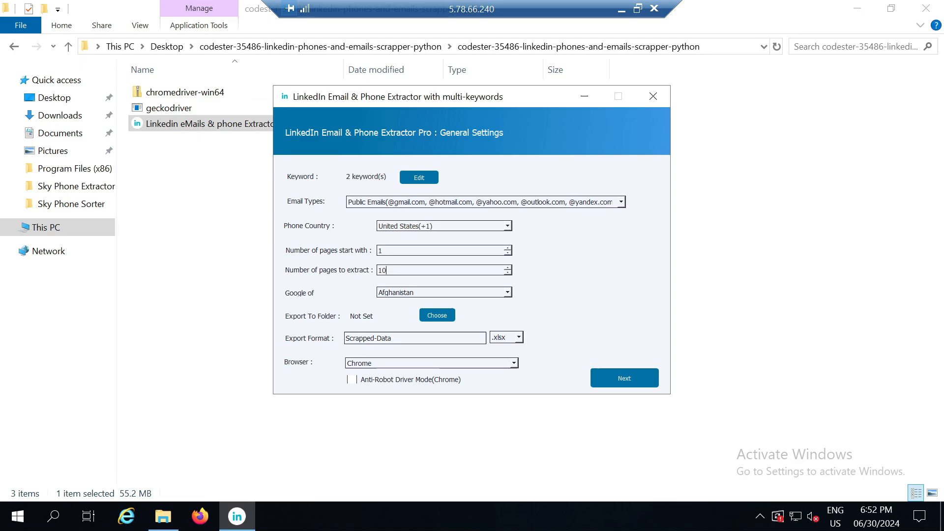
type("5")
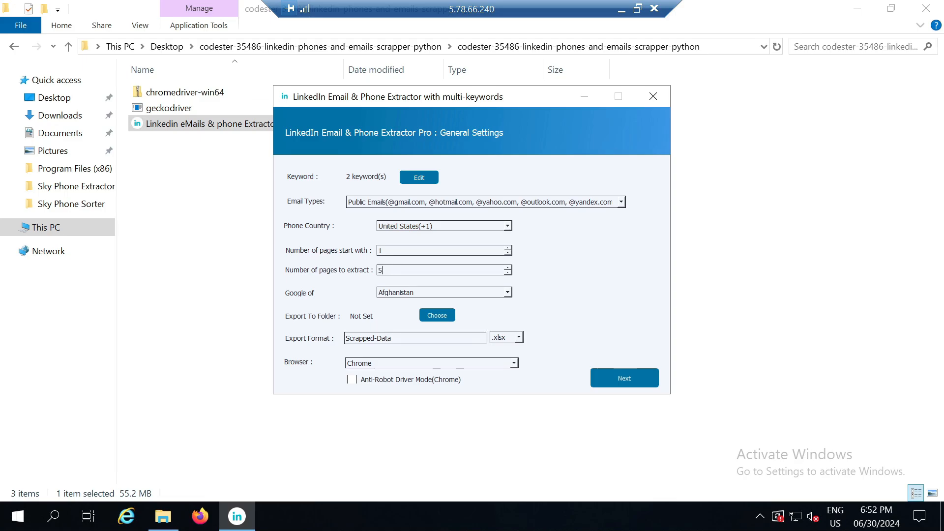
mouse_move(556, 266)
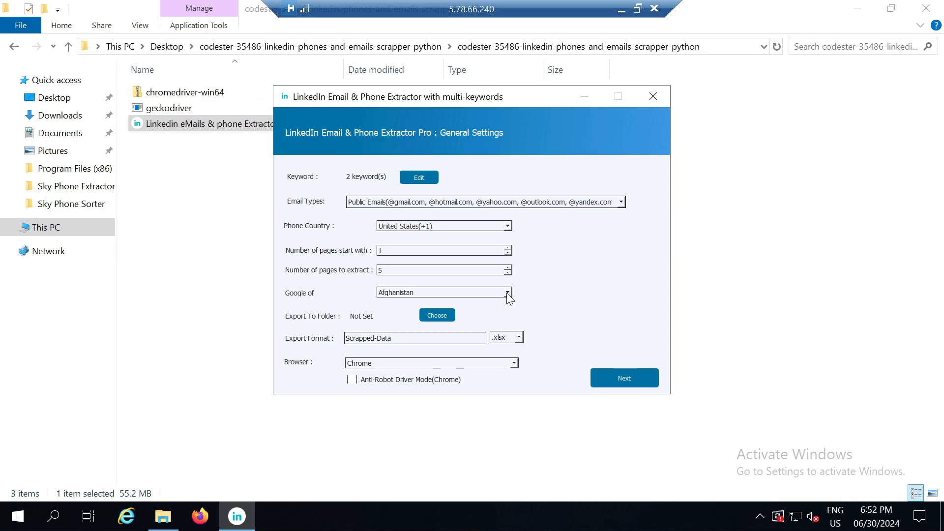
left_click(443, 270)
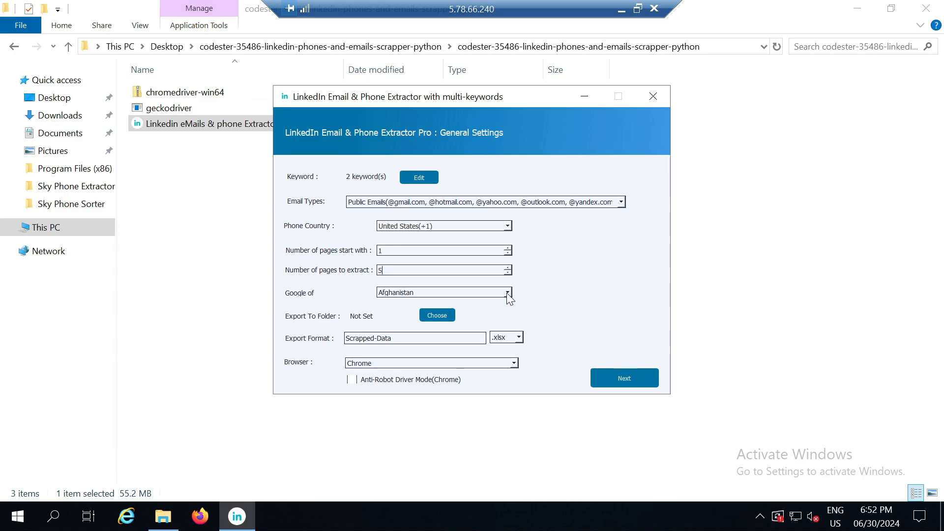
- Select United States in the Google of dropdown
left_click(507, 292)
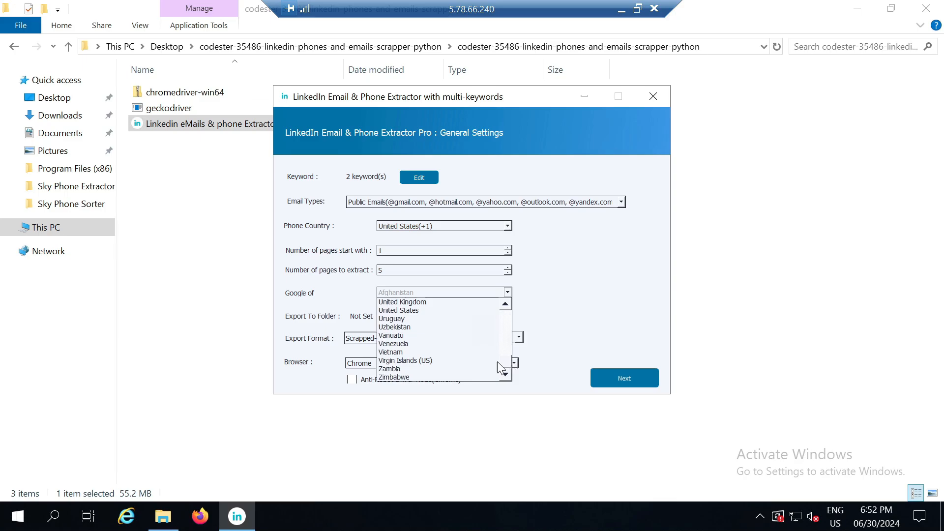
left_click(398, 309)
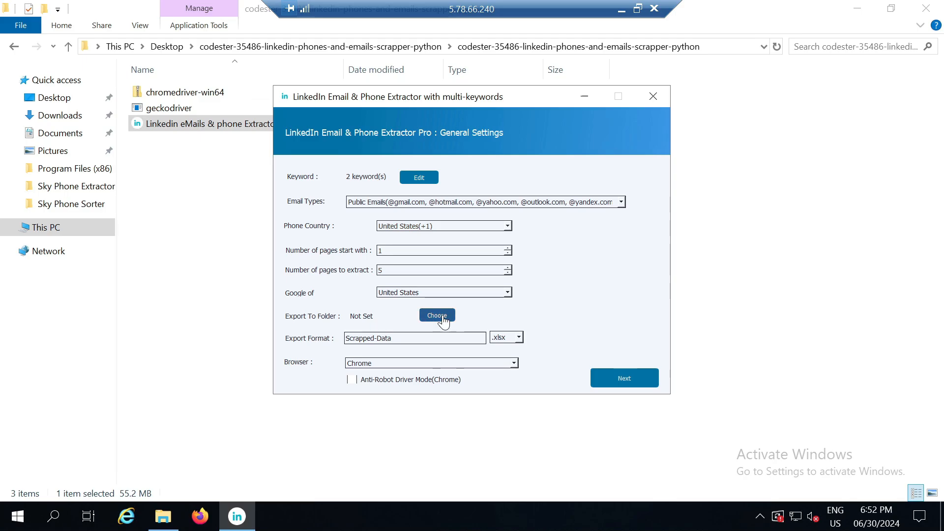
- Choose Desktop from Quick access as the Export To Folder location
left_click(436, 316)
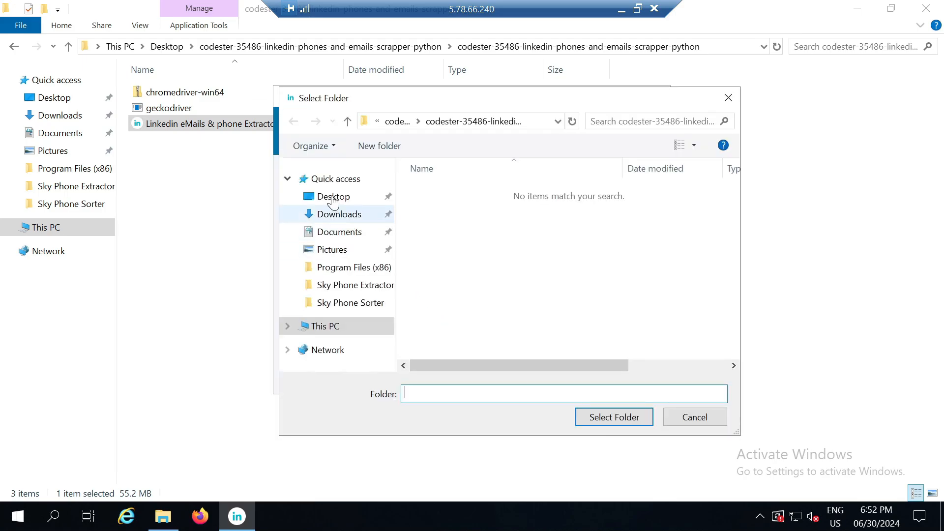
left_click(333, 196)
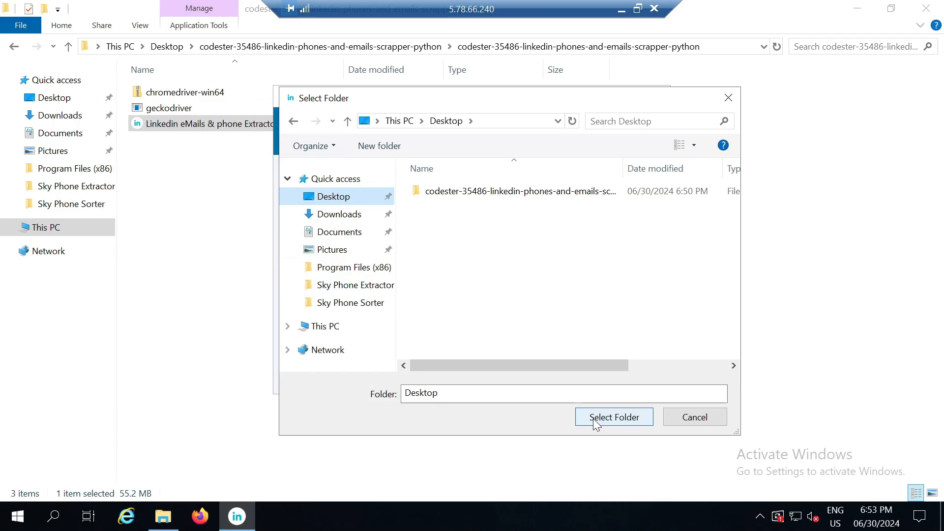
left_click(613, 417)
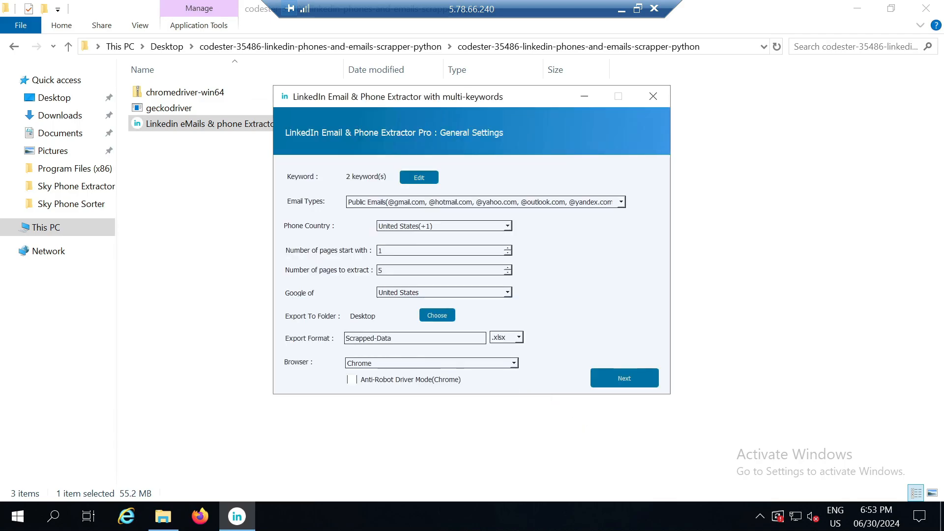
- Rename the export file to Founders-CEO-Data-US and set its format to .xlsx
double_click(359, 338)
type("Founders")
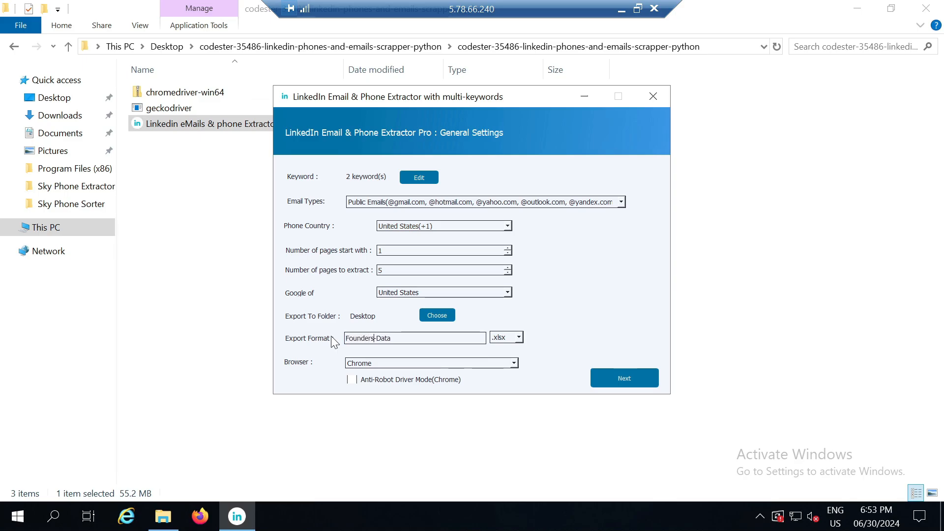
type("CEO")
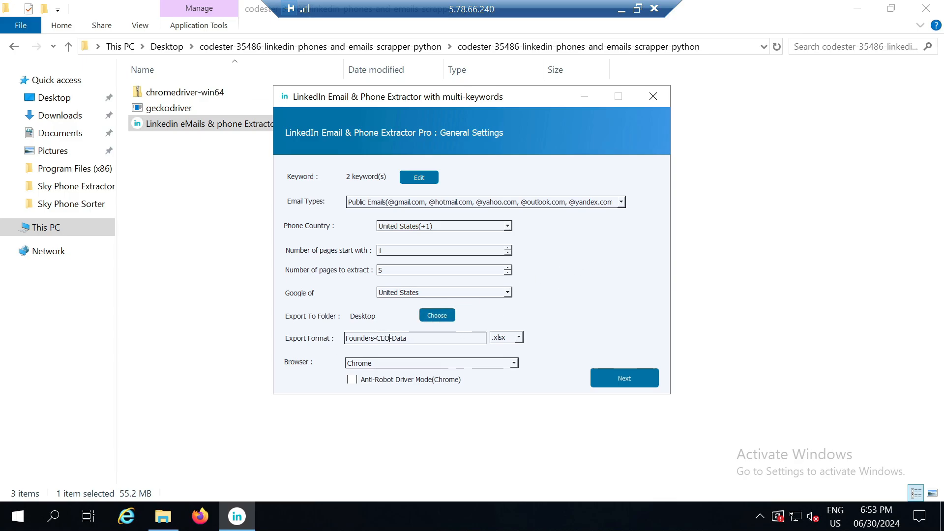
type("-")
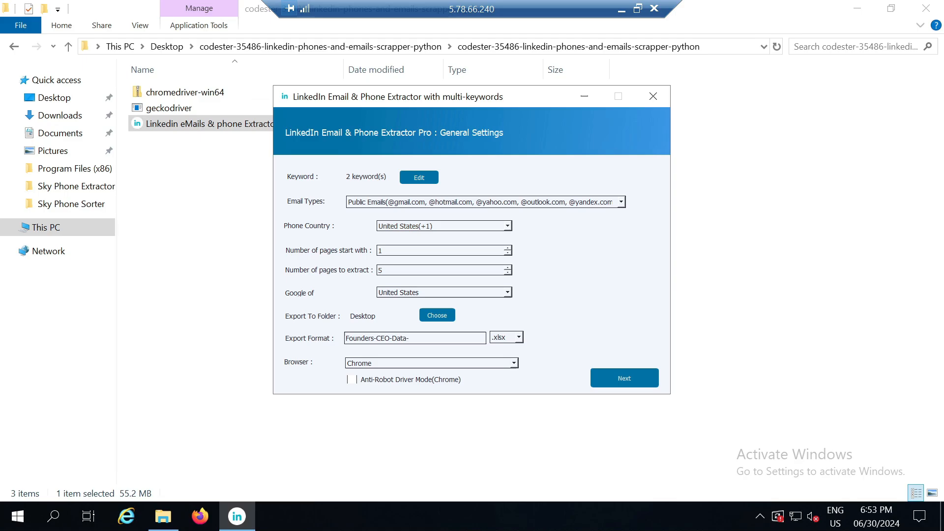
key("Backspace")
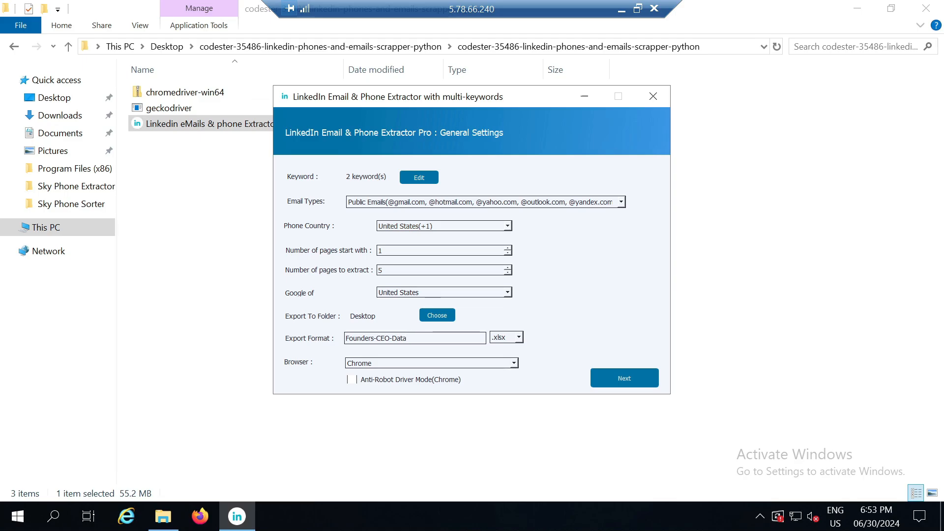
type("-")
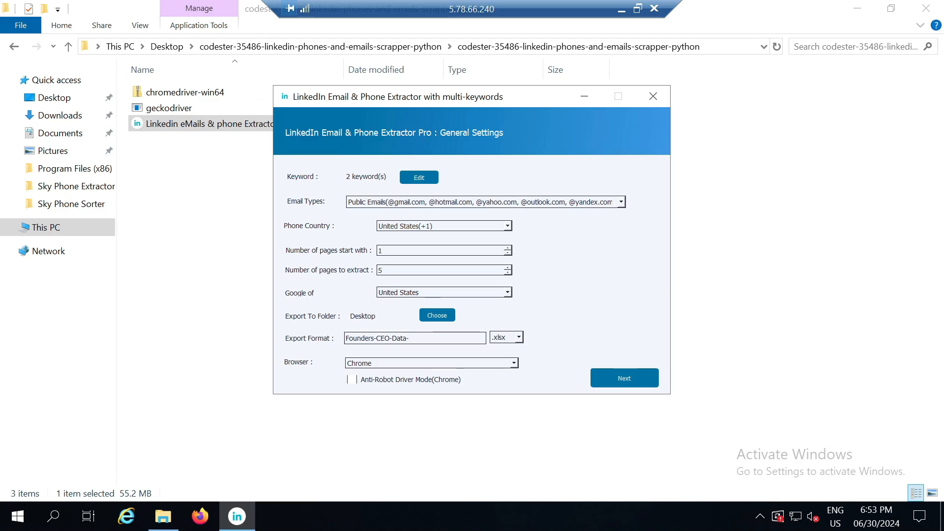
type("US")
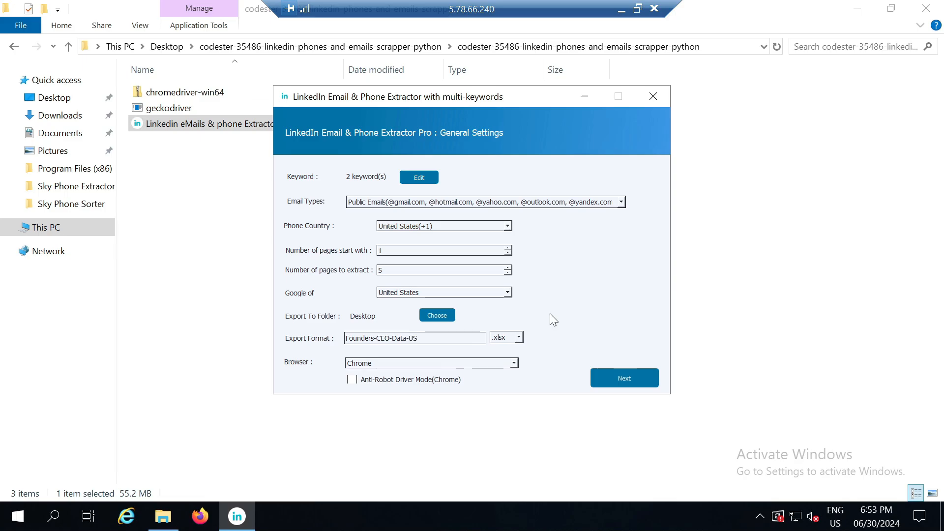
left_click(519, 337)
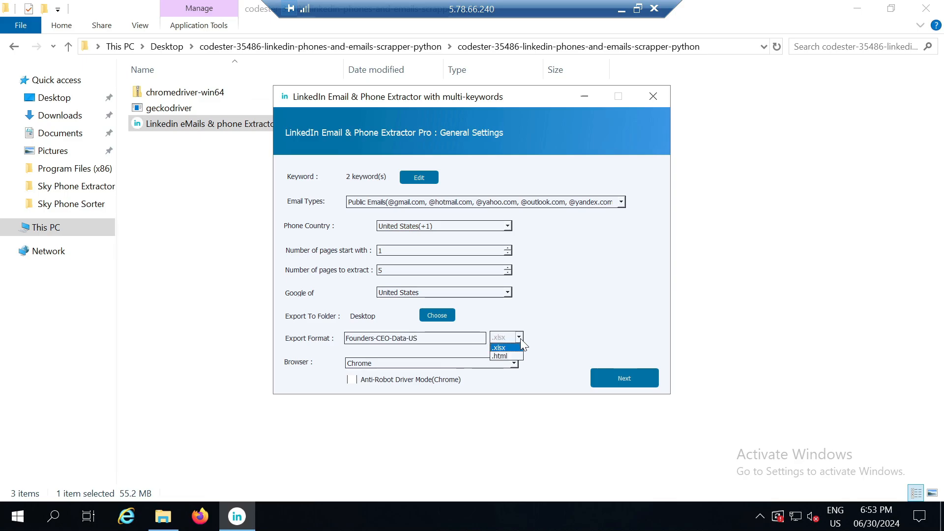
mouse_move(515, 346)
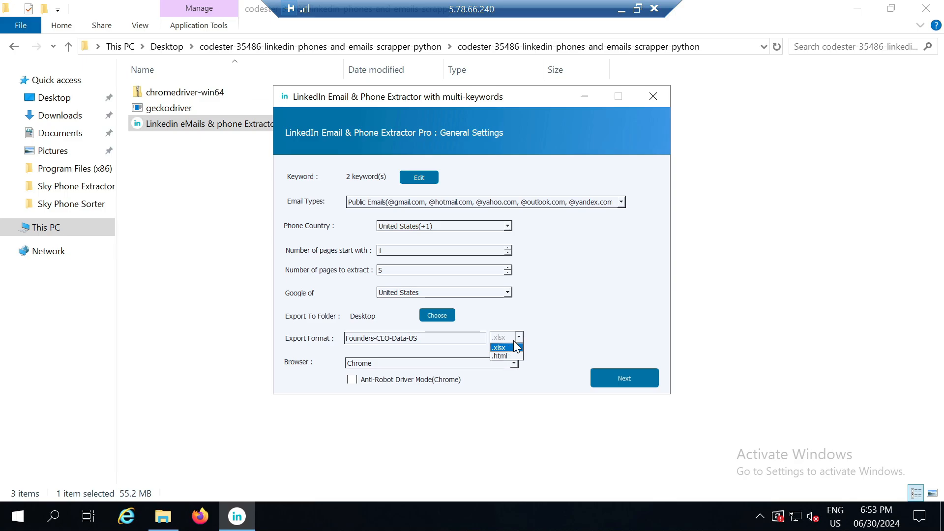
mouse_move(514, 349)
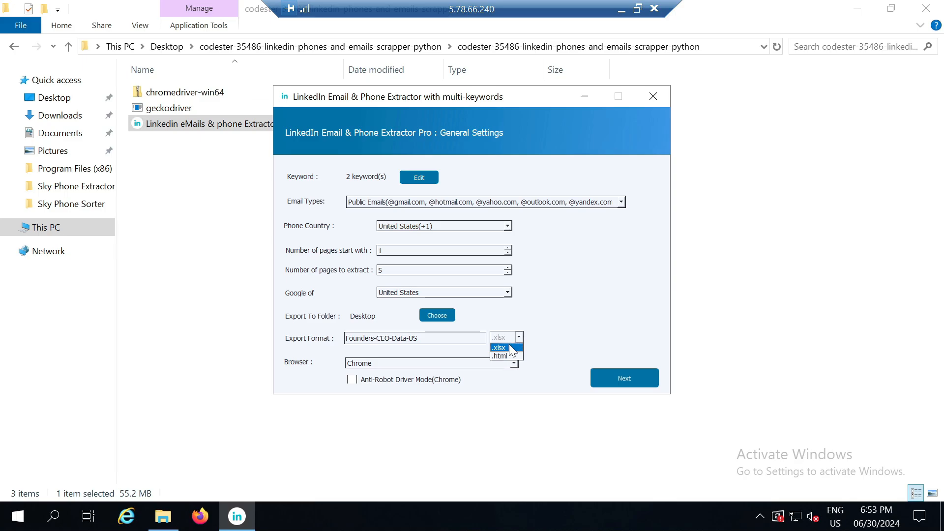
left_click(498, 347)
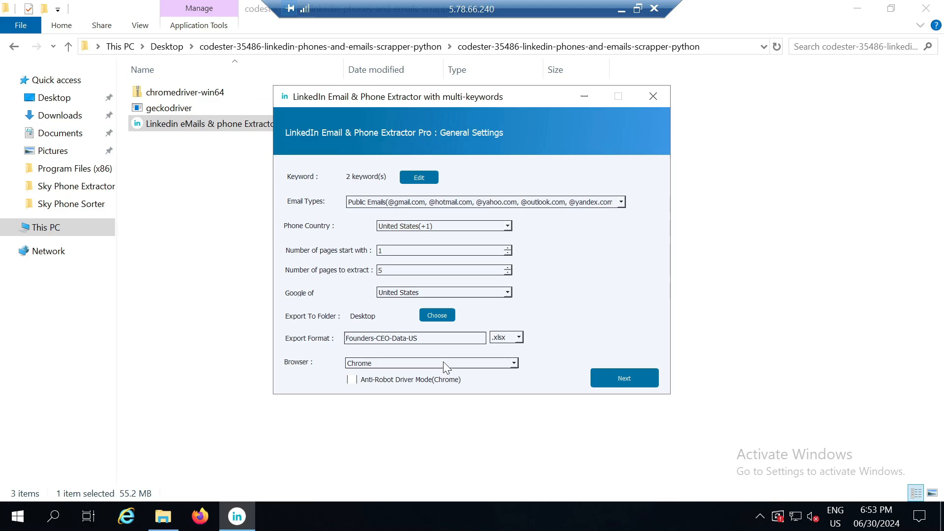
mouse_move(443, 367)
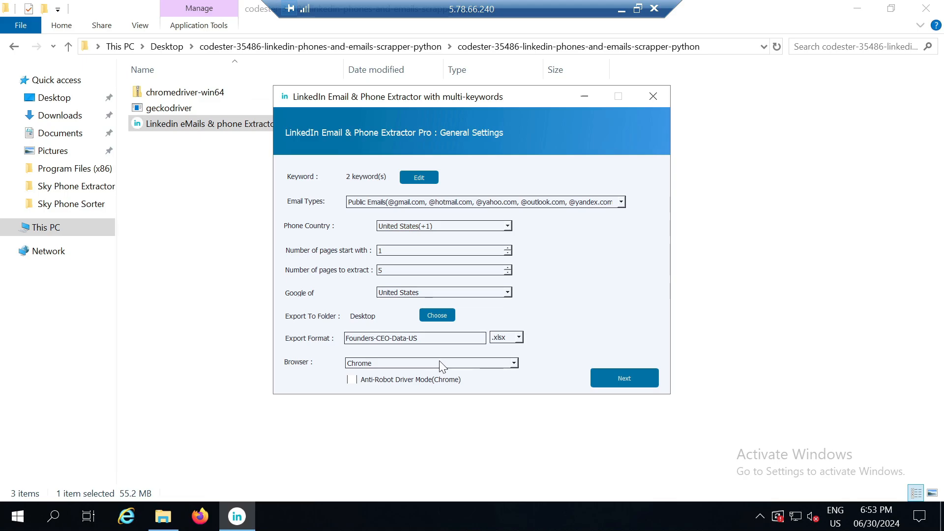
mouse_move(432, 366)
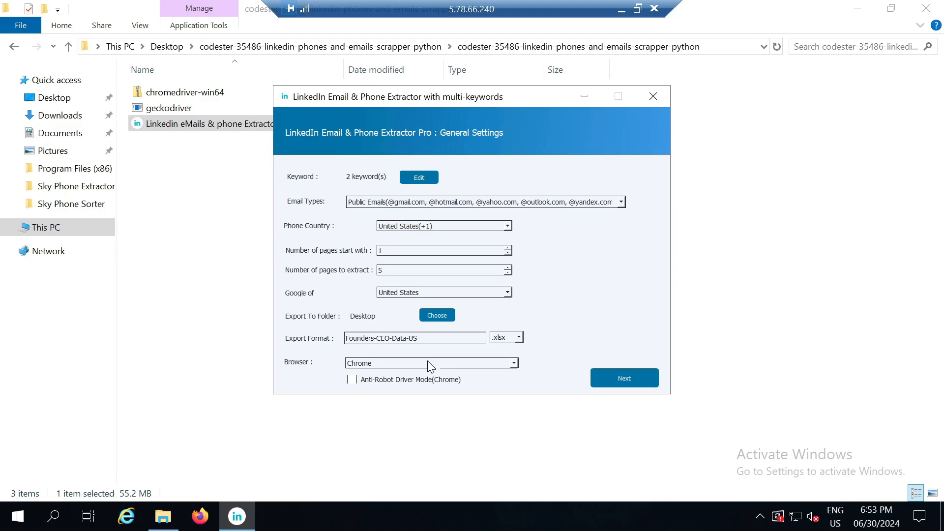
mouse_move(461, 371)
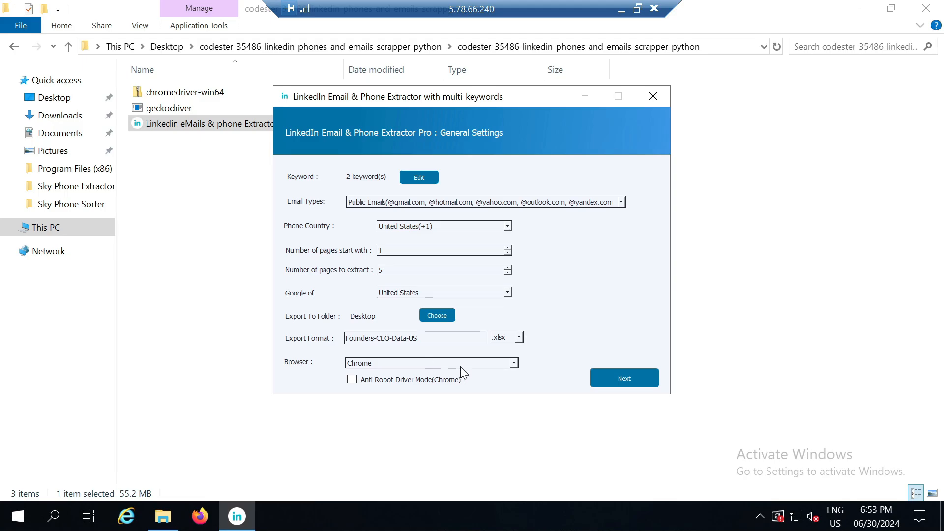
mouse_move(467, 371)
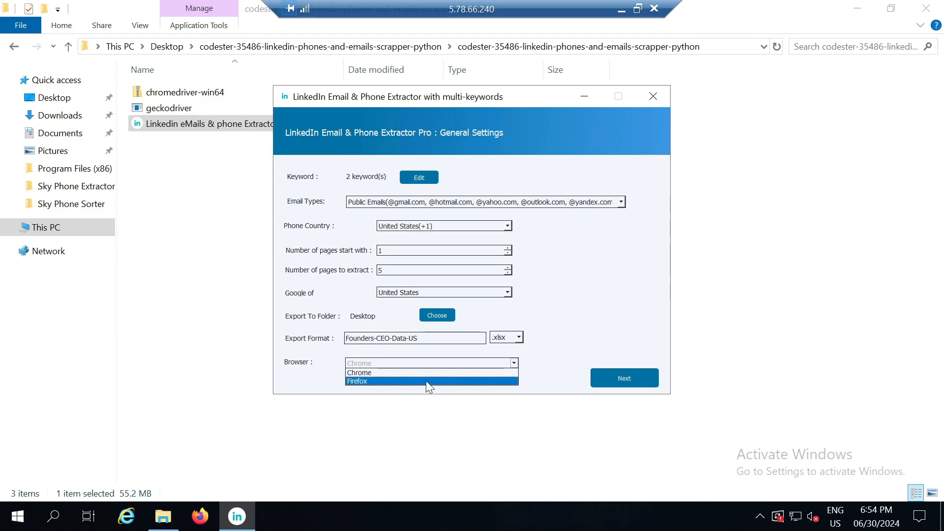
- Set the browser to Firefox, then choose Next and Start Process on Review Settings
left_click(357, 380)
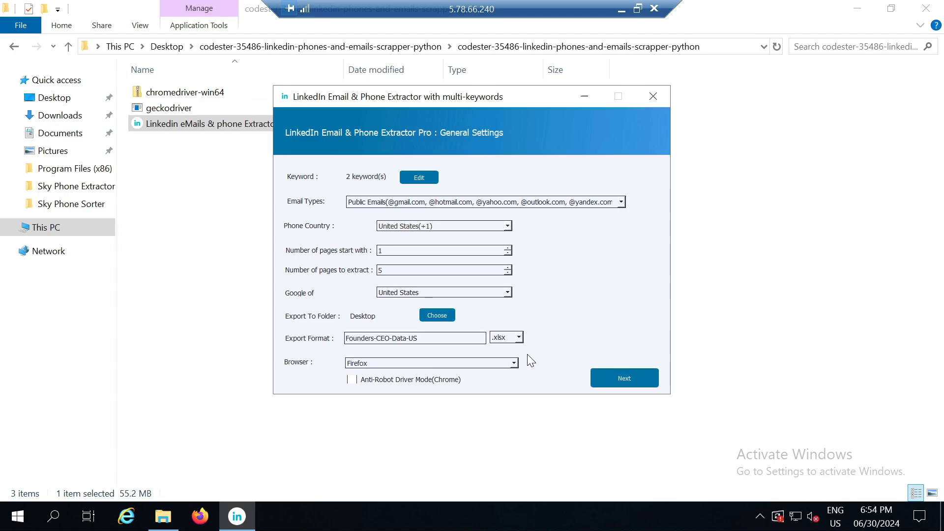
mouse_move(537, 362)
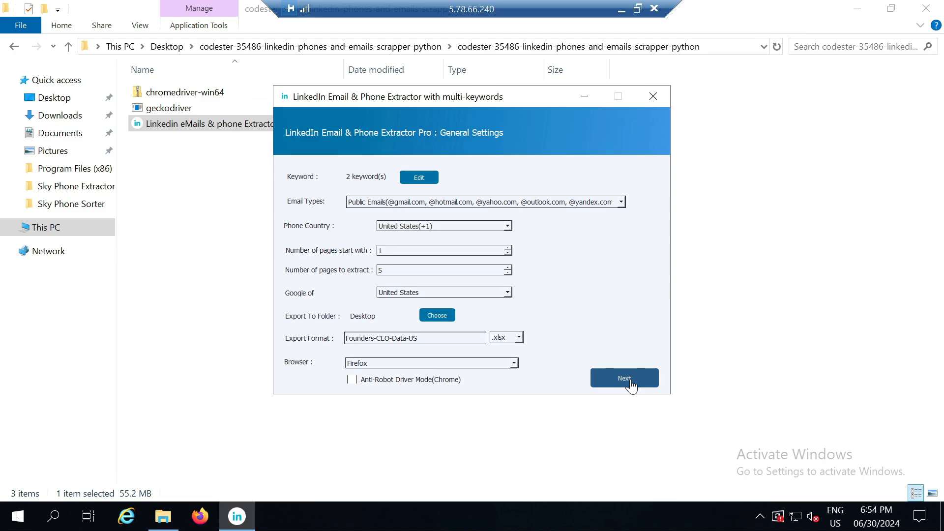
left_click(624, 378)
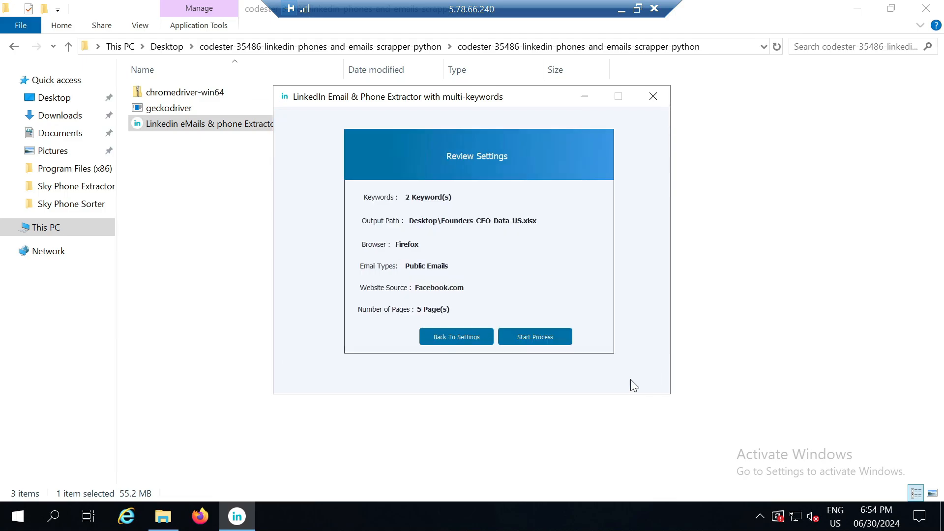
left_click(534, 336)
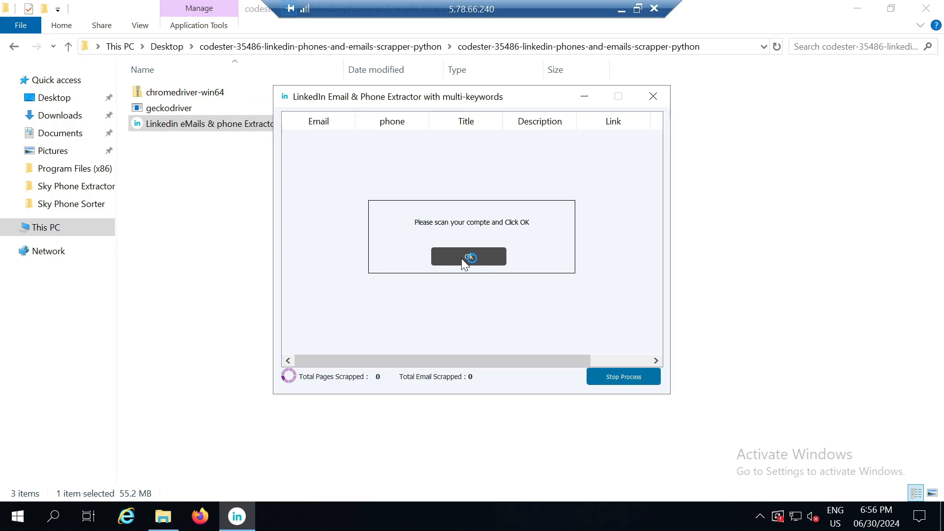
- Acknowledge the 'Please scan your compte' prompt so extraction finishes with 6 emails
left_click(469, 256)
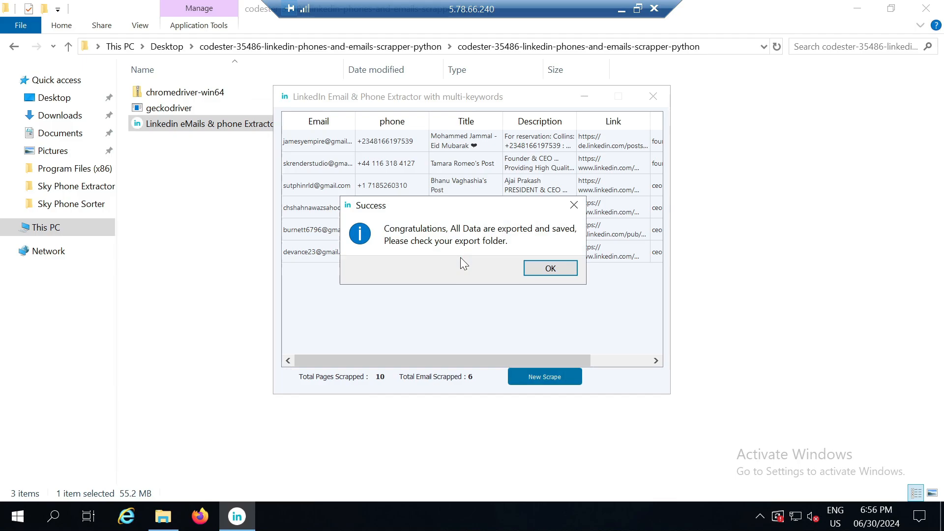
mouse_move(558, 281)
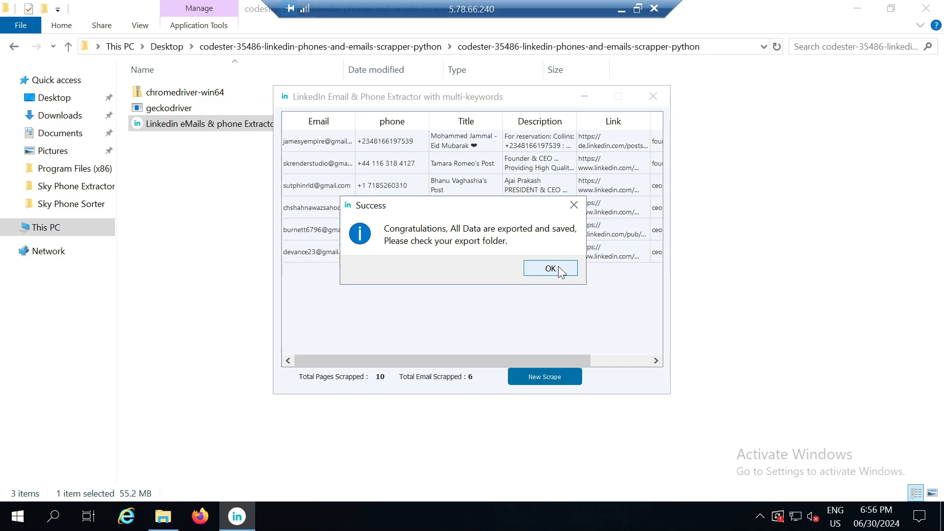
- Dismiss the Success dialog confirming the data was exported to the Desktop
left_click(549, 268)
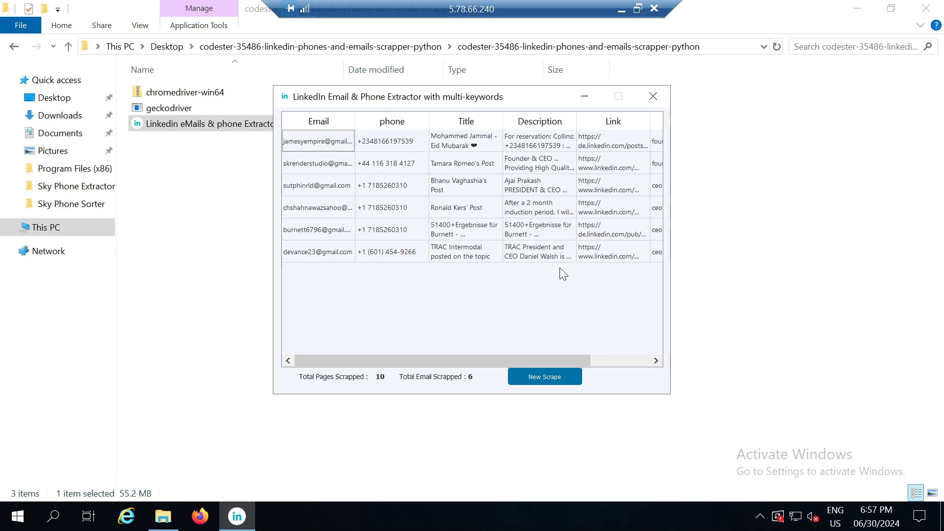
mouse_move(421, 288)
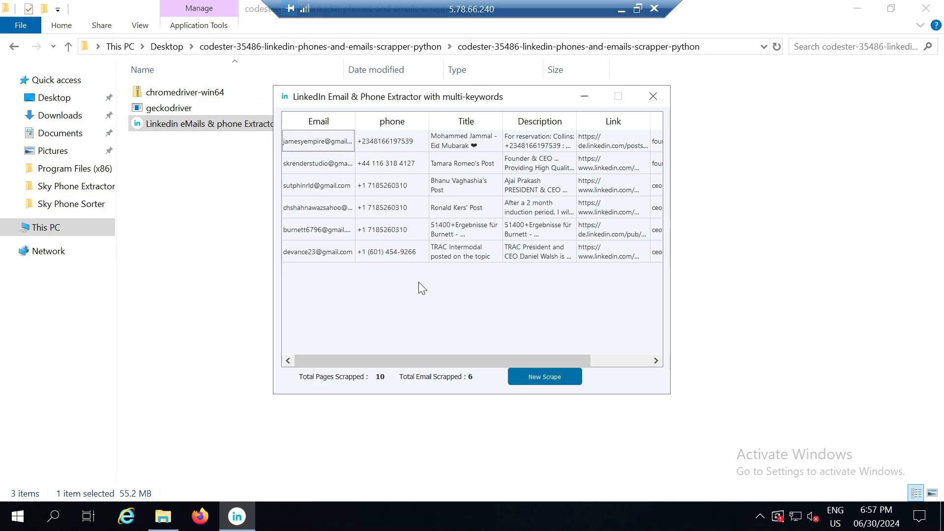
mouse_move(496, 336)
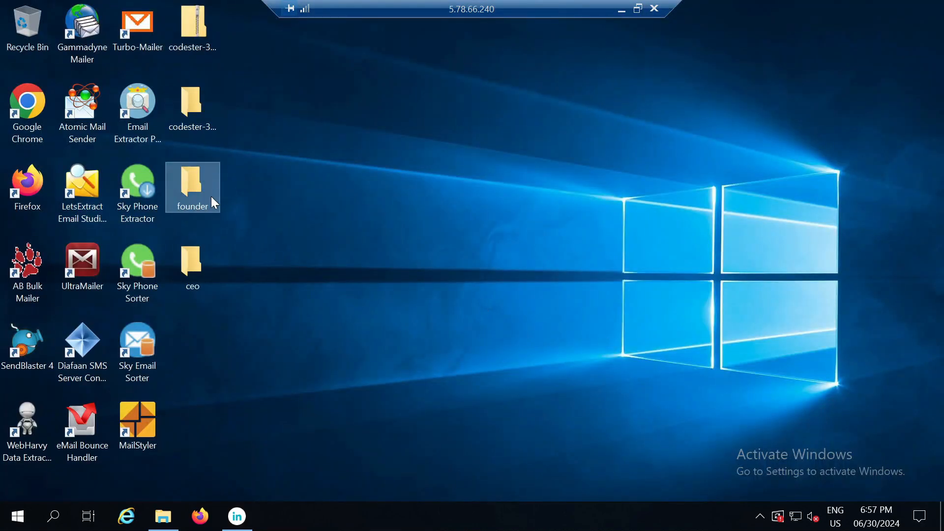
- Open the desktop ceo folder to confirm Founder-CEO-Data-US.xlsx, then close the window
left_click(192, 265)
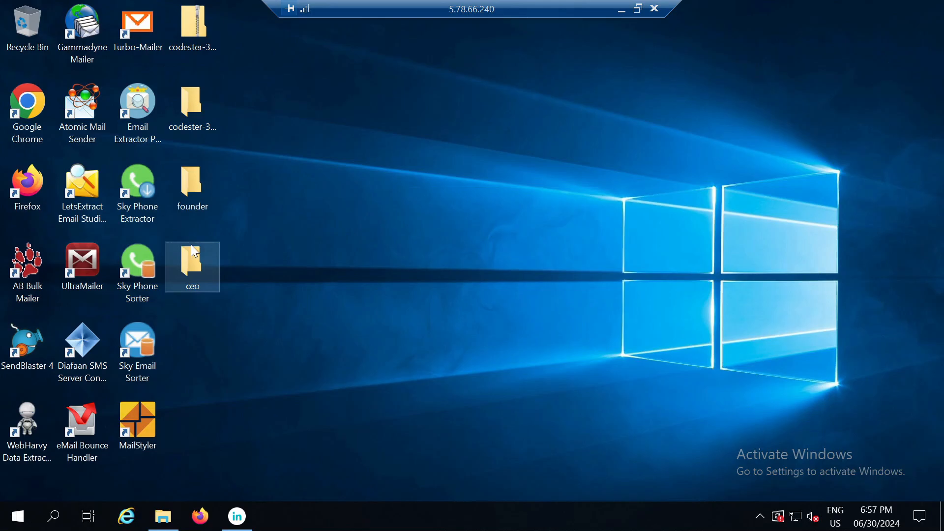
double_click(192, 267)
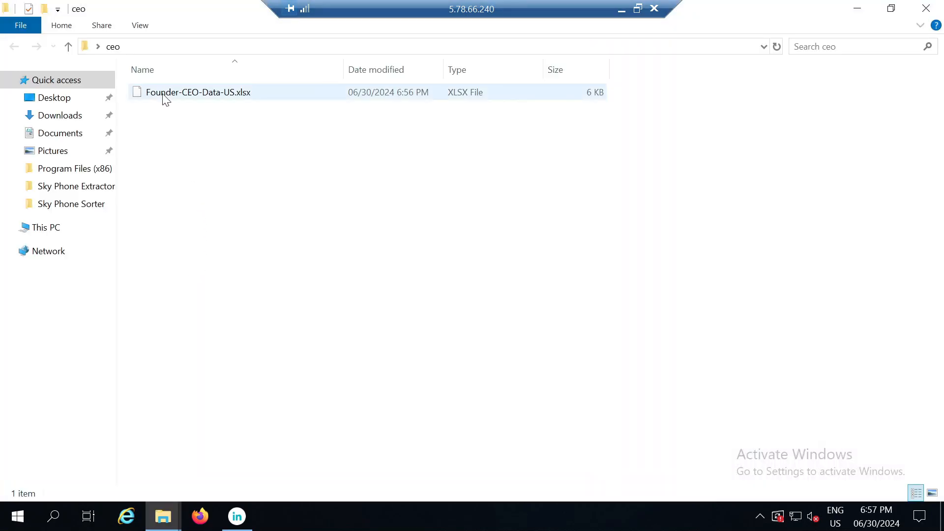
mouse_move(926, 8)
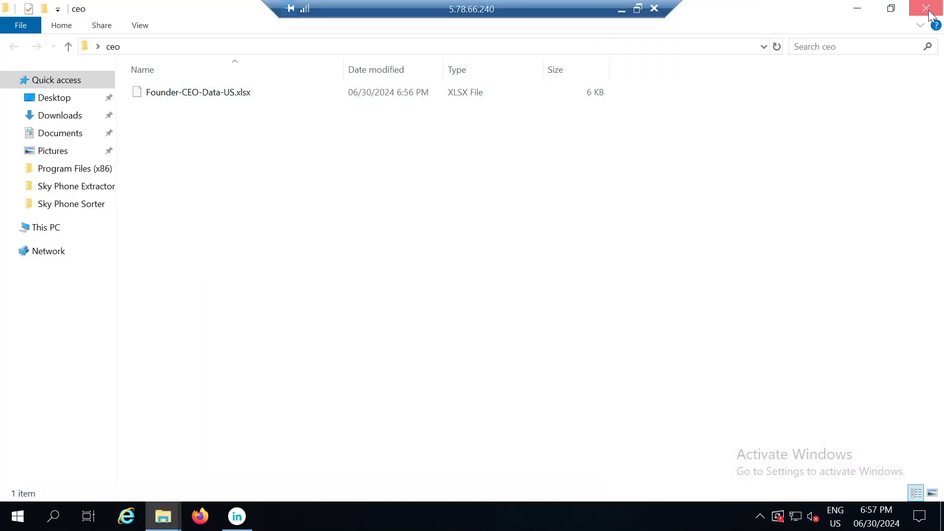
left_click(925, 9)
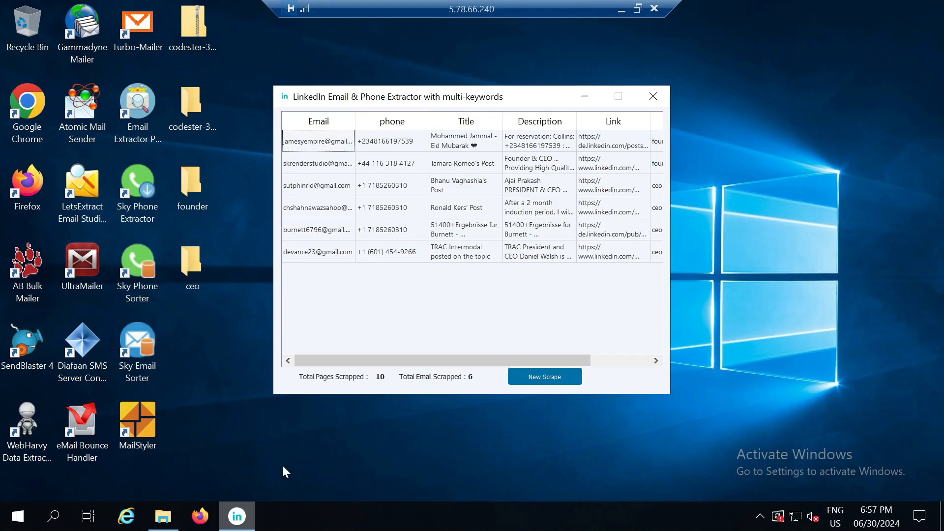